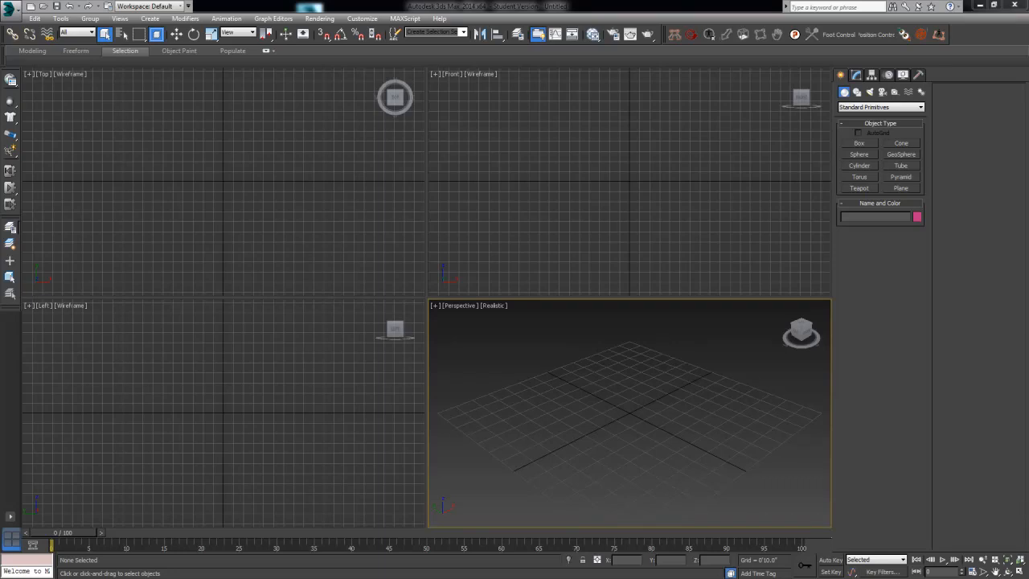
mouse_move(529, 221)
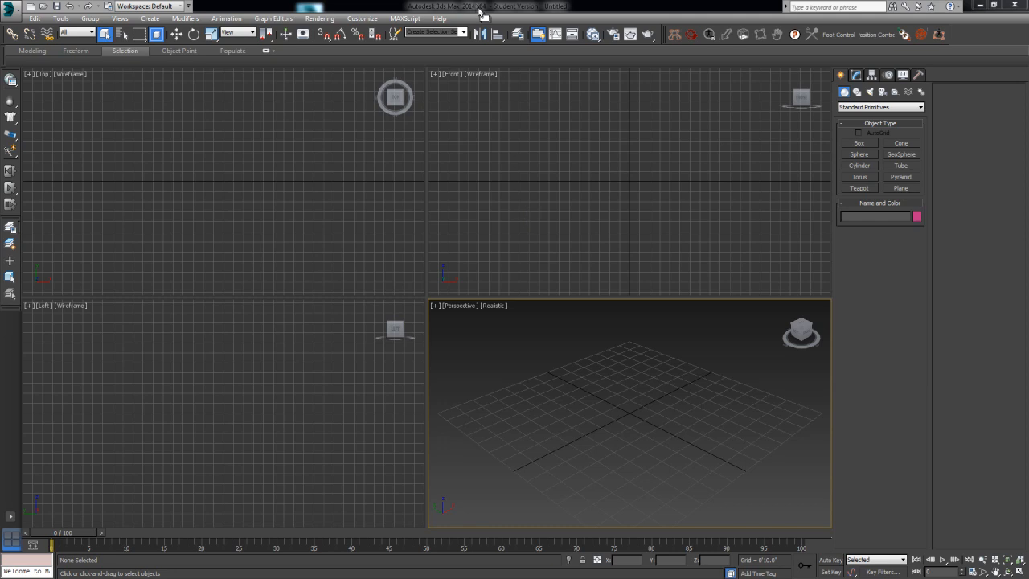
mouse_move(522, 222)
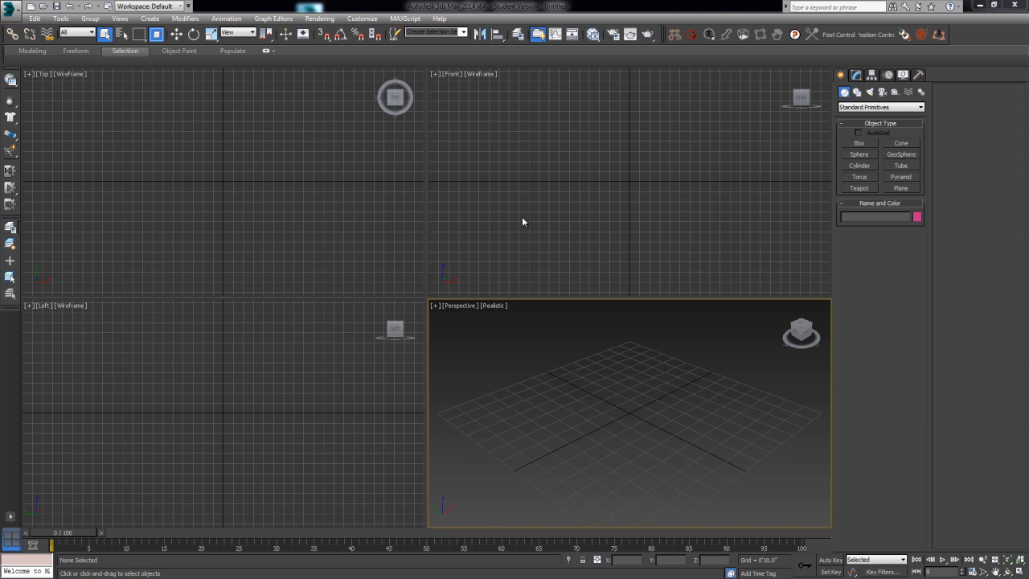
Step: Open the Customize menu and launch the Customize User Interface dialog
left_click(361, 18)
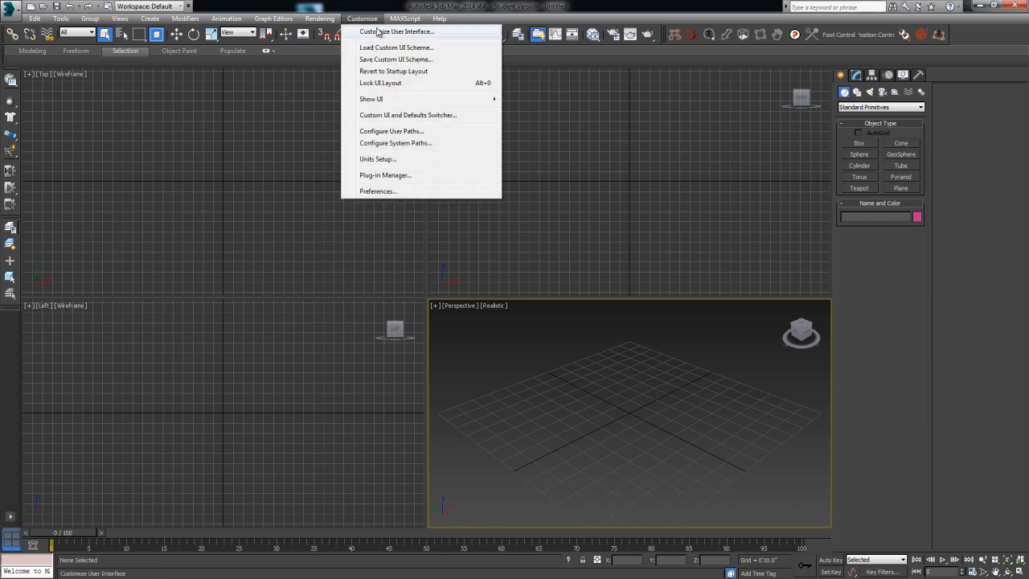
mouse_move(395, 46)
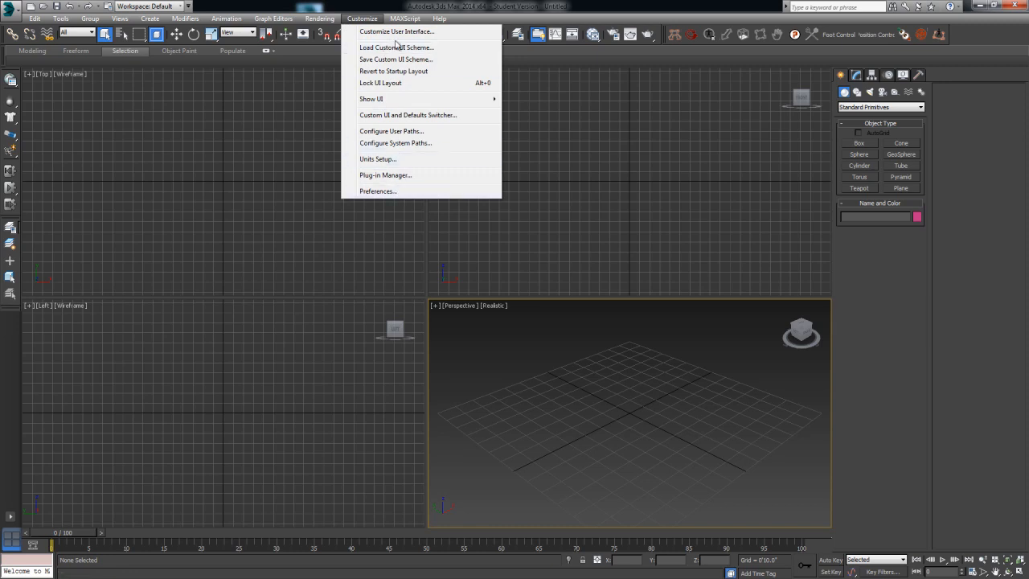
left_click(455, 247)
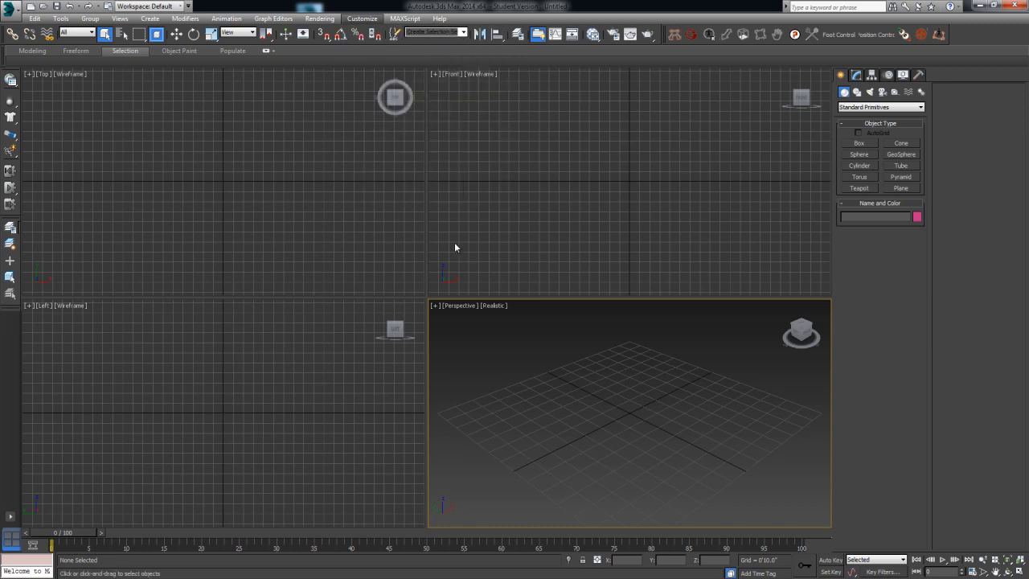
left_click(362, 17)
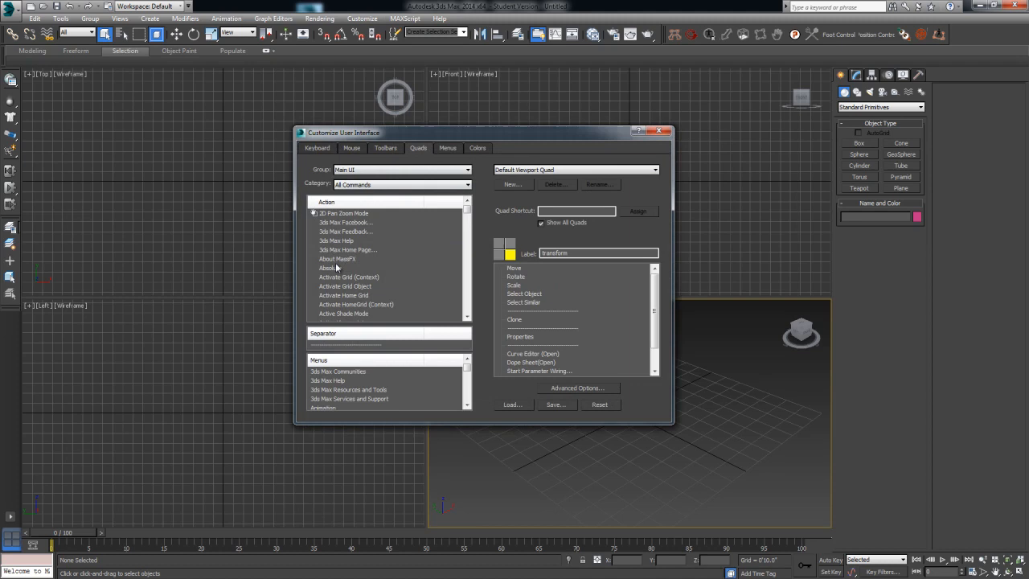
mouse_move(422, 300)
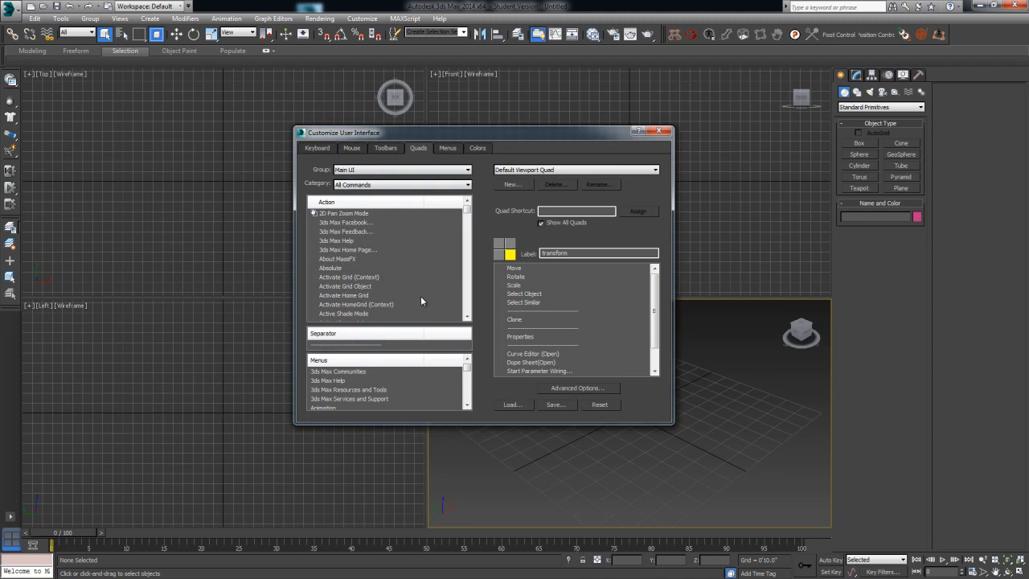
mouse_move(375, 269)
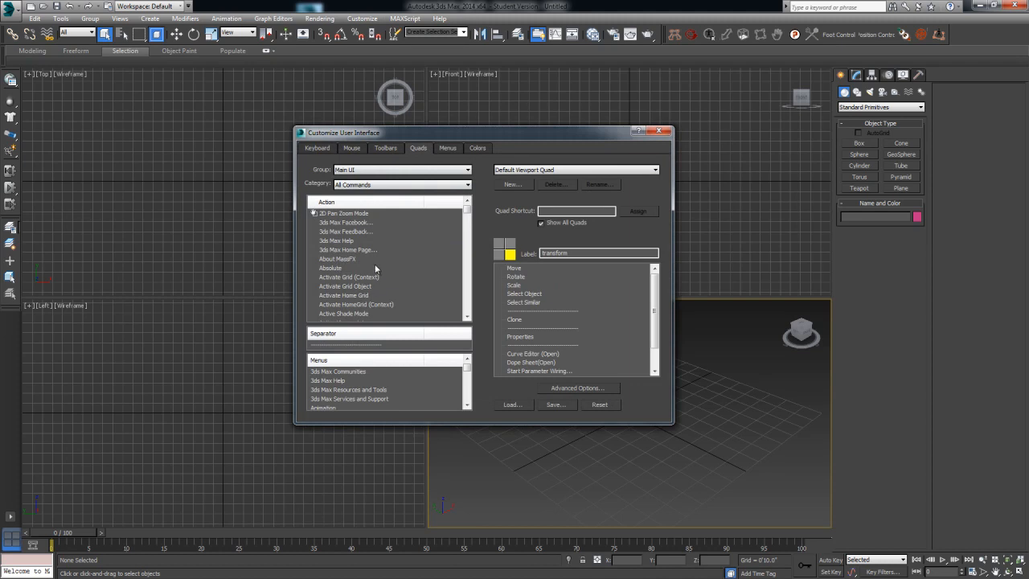
left_click(317, 147)
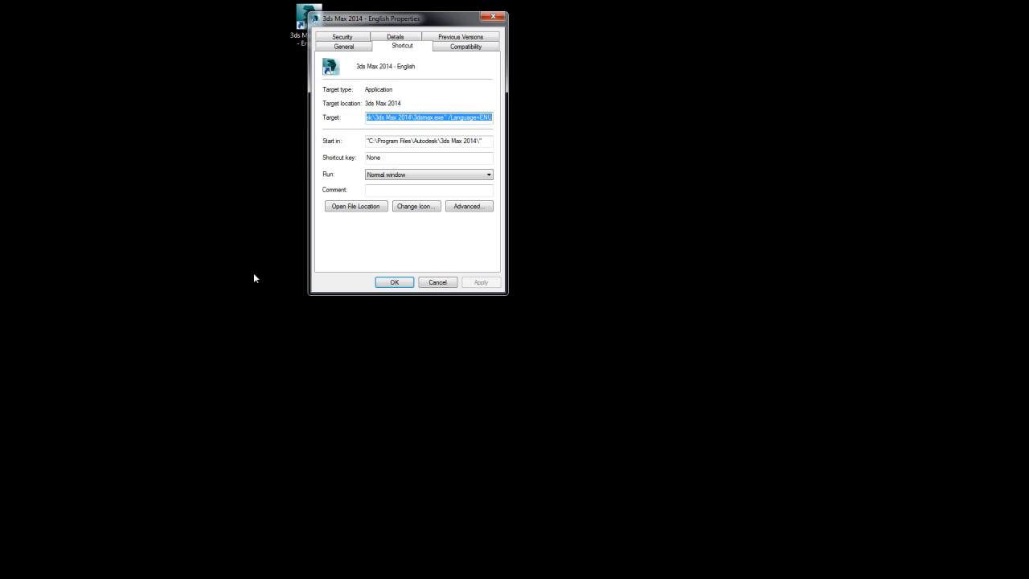
Step: Enable 'Run this program as an administrator' on the shortcut's Compatibility tab
left_click(464, 46)
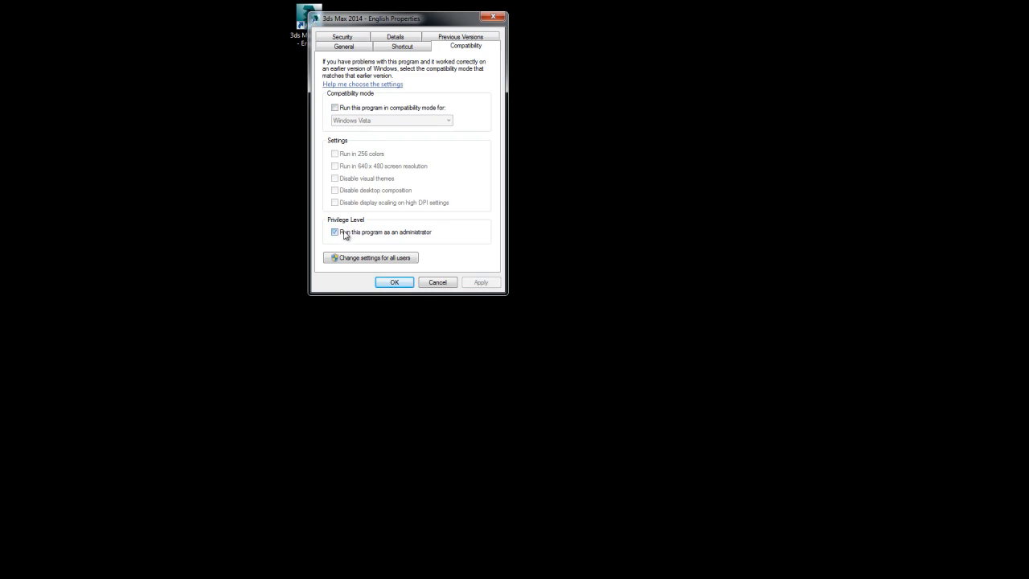
left_click(394, 282)
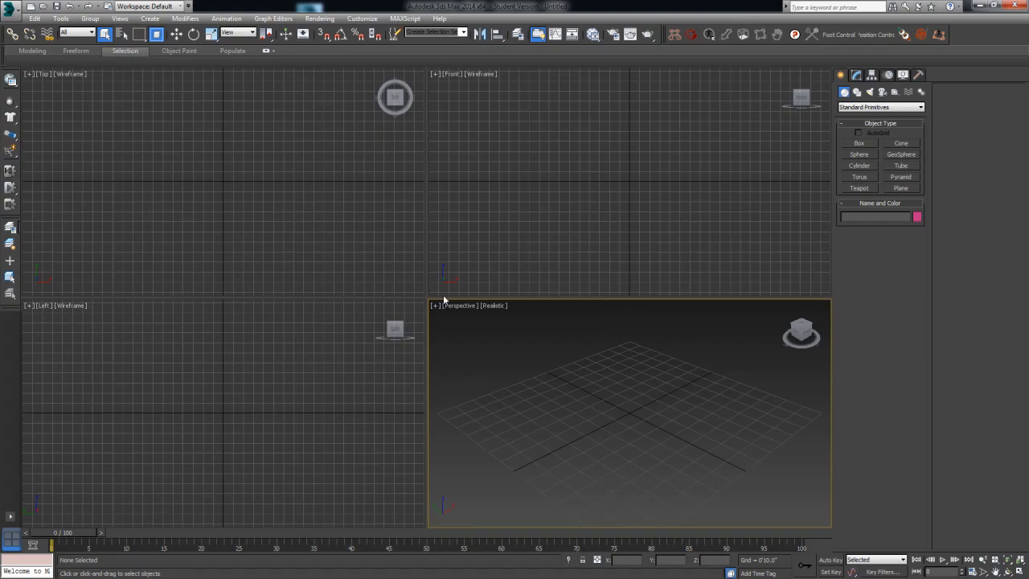
Step: Open the Preference Settings dialog from the menu bar
left_click(319, 18)
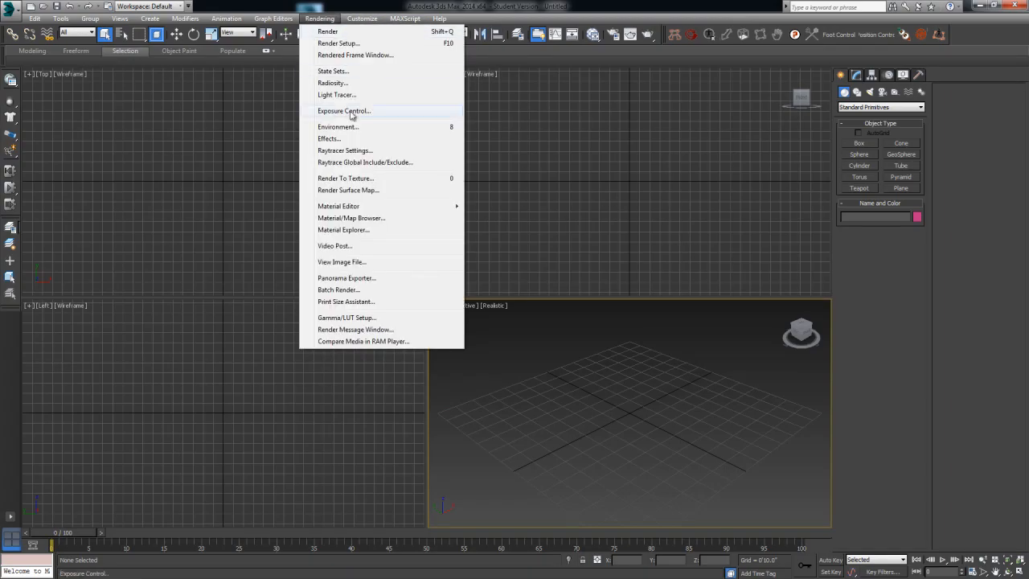
left_click(66, 126)
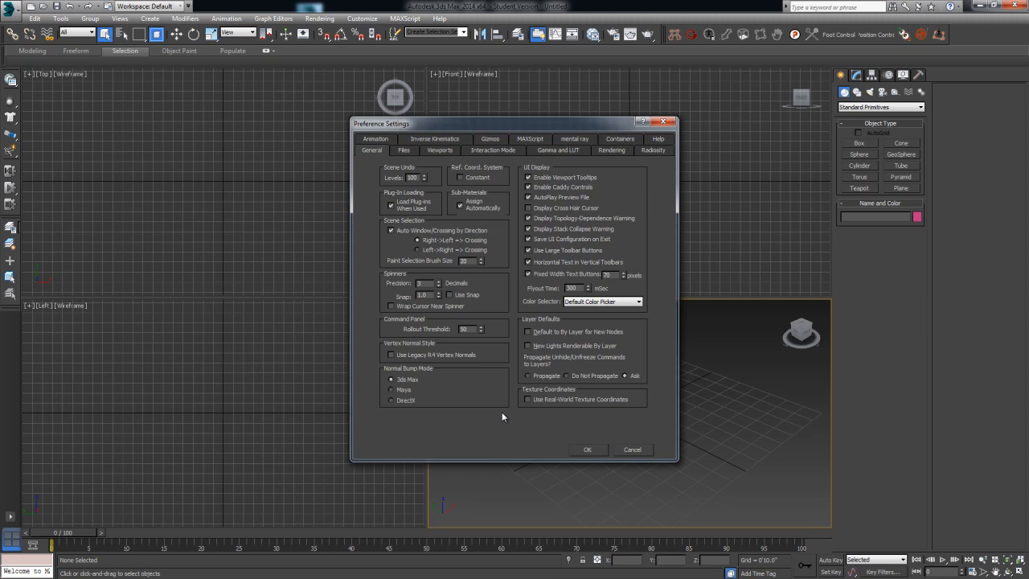
mouse_move(510, 365)
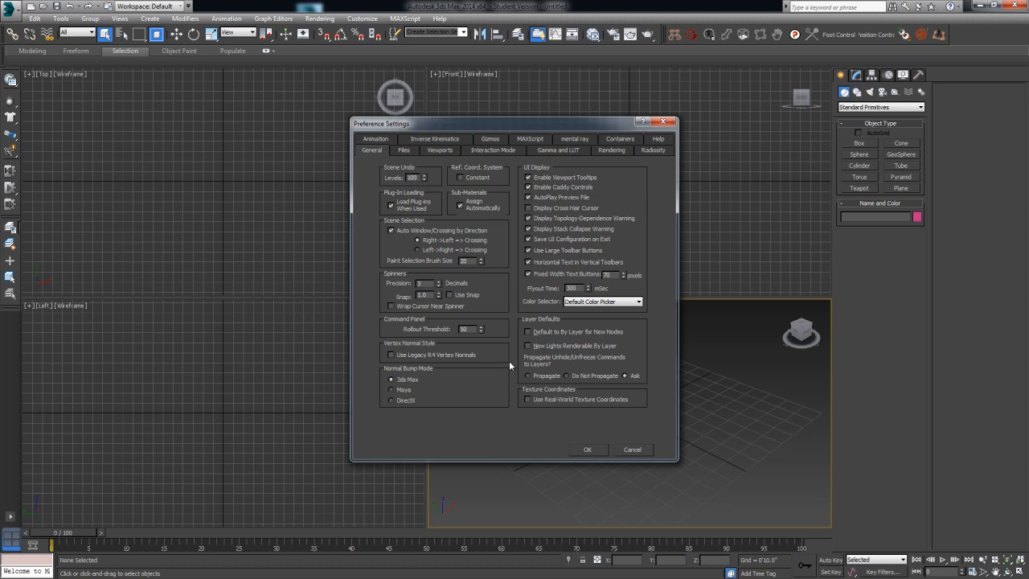